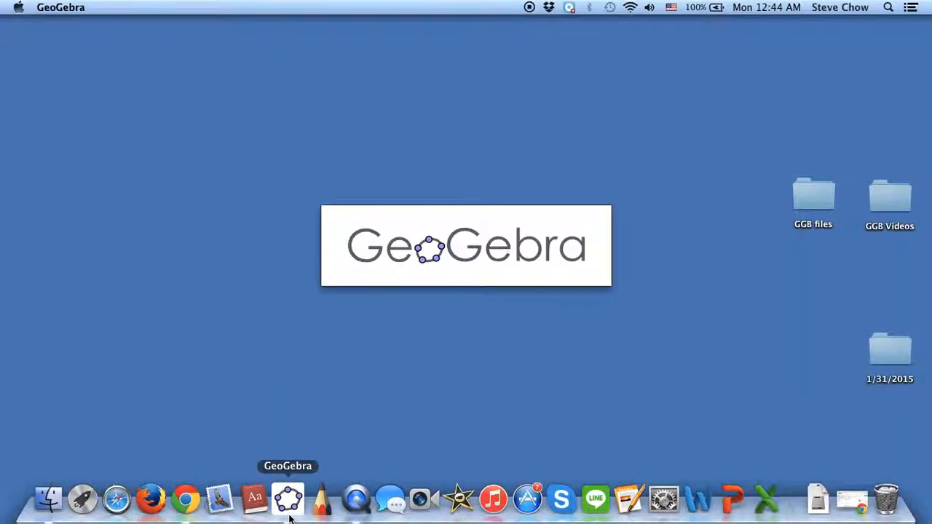
# - Launch GeoGebra from the Dock to get an empty Algebra & Graphics workspace
pyautogui.click(288, 499)
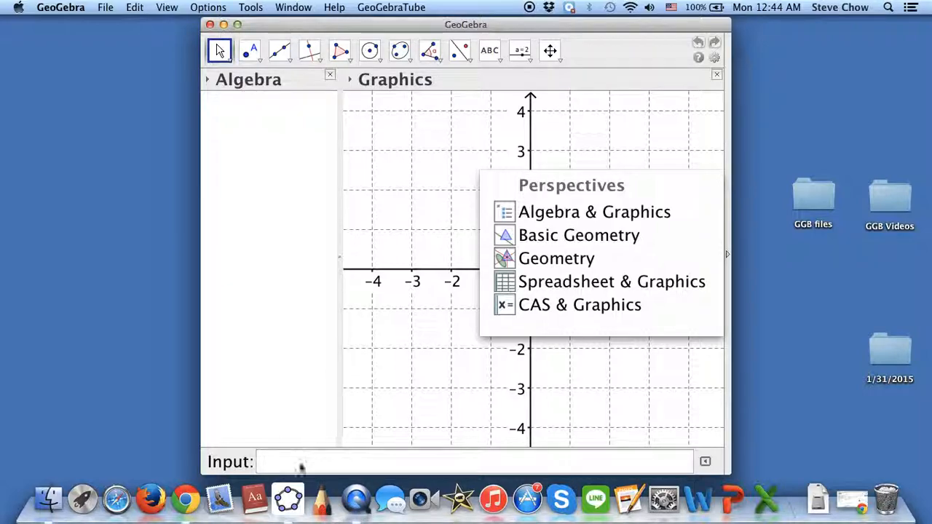
pyautogui.moveTo(275, 463)
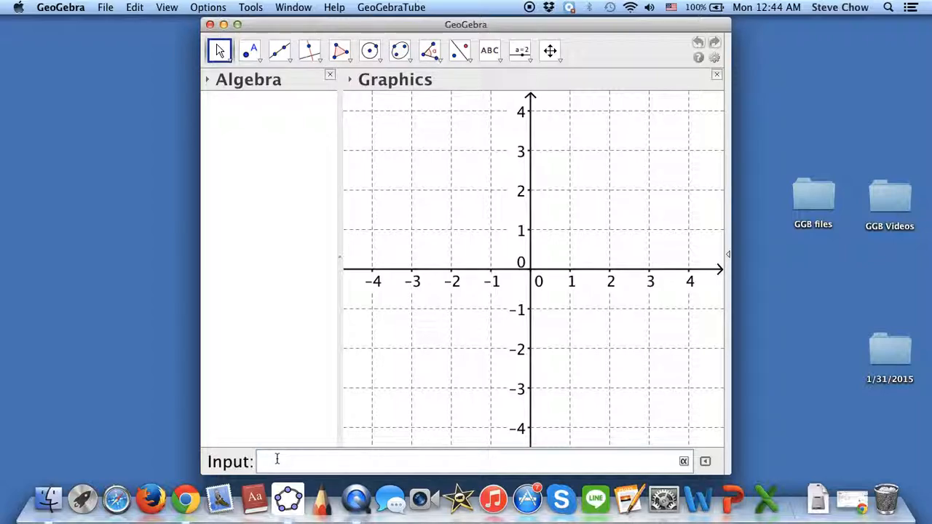
# - Graph the circle x²+y²=9 of radius 3 centred at the origin
pyautogui.write('x')
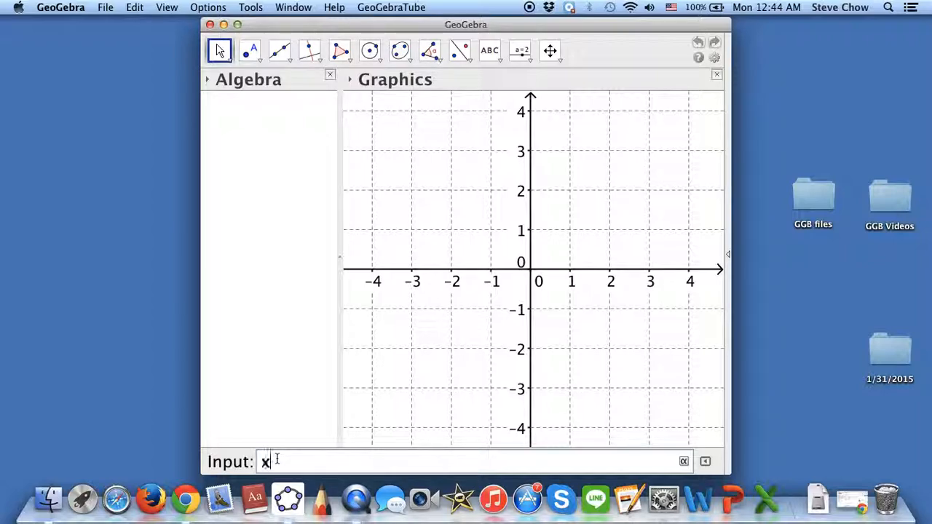
pyautogui.write('^')
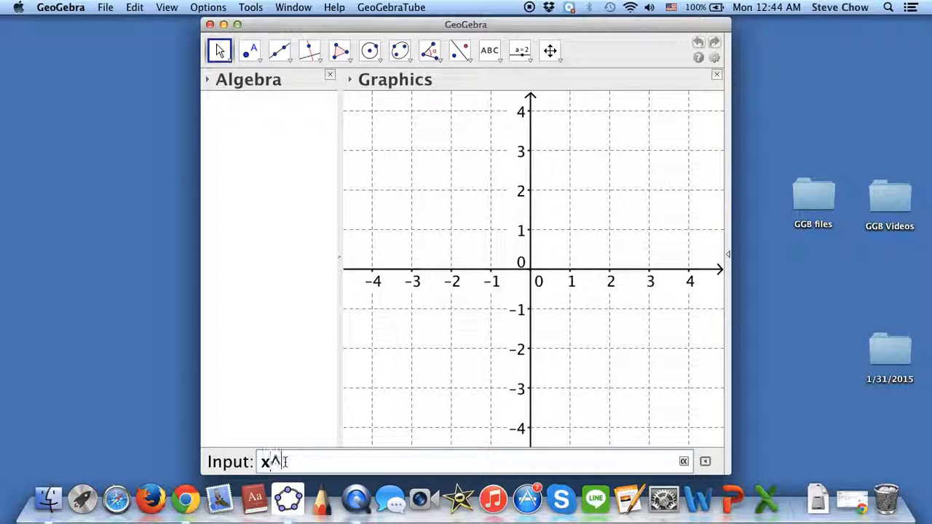
pyautogui.write('2+y^2=')
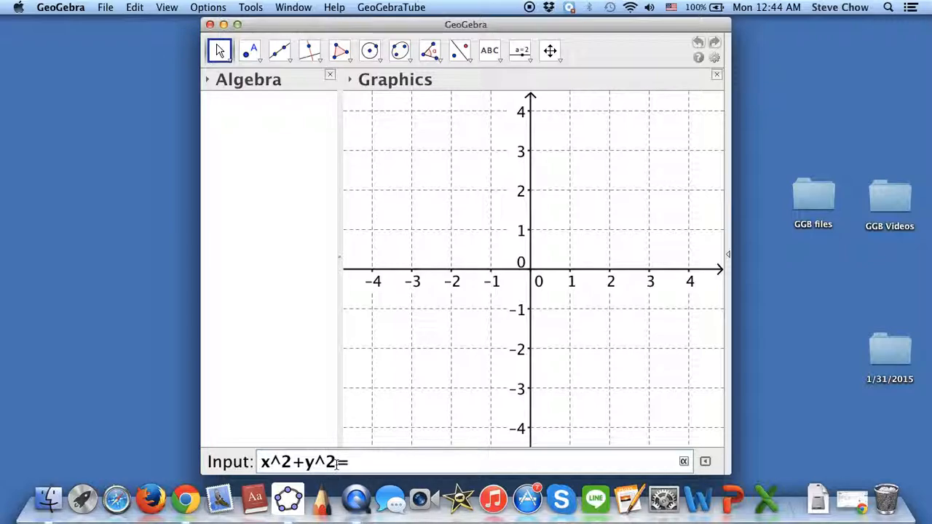
pyautogui.write('9')
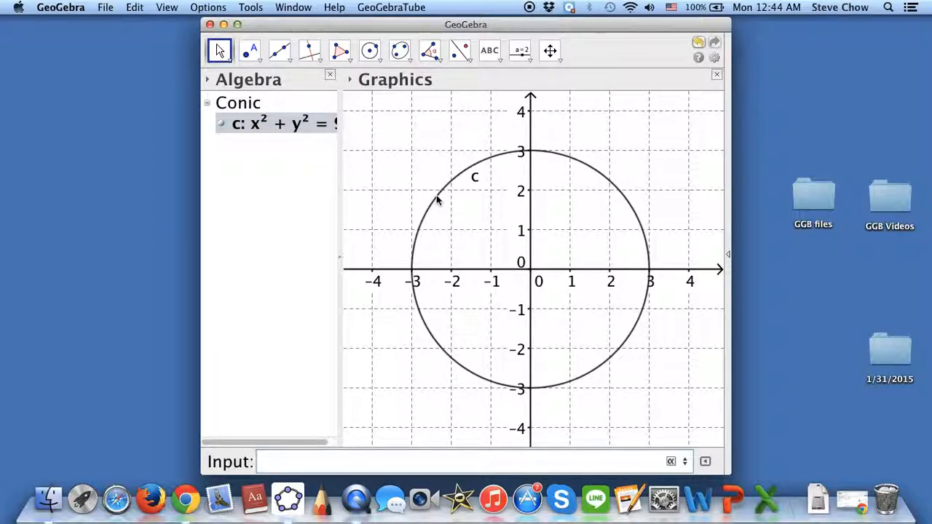
# - Colour circle c red (#FF0000) in Object Properties, leaving fill opacity at 0
pyautogui.doubleClick(284, 123)
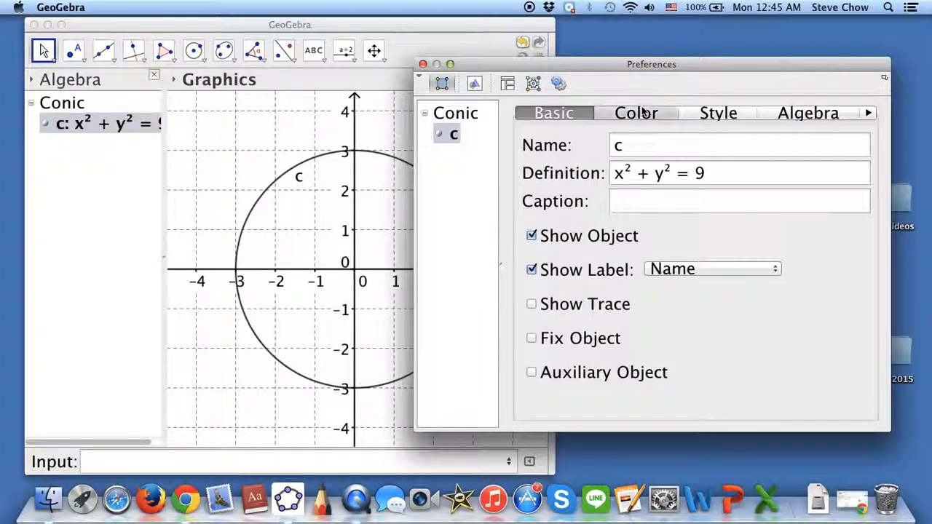
pyautogui.click(636, 113)
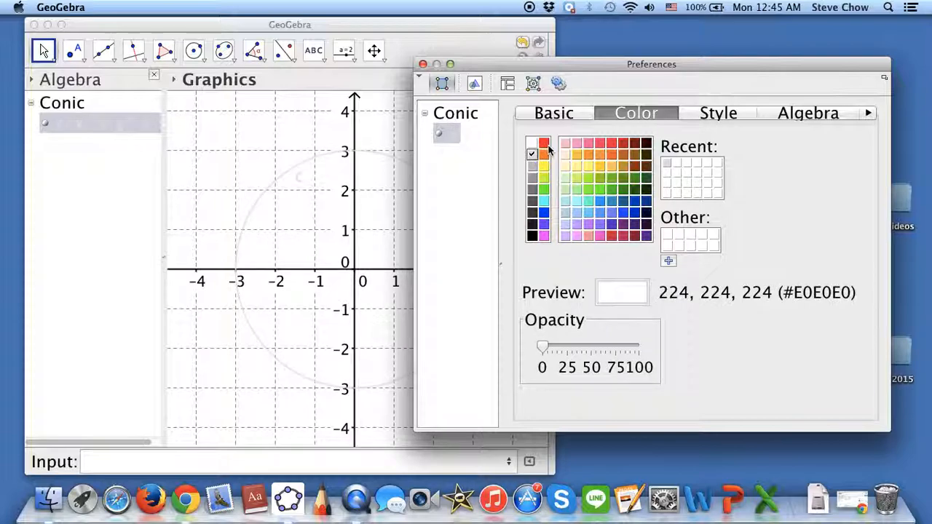
pyautogui.click(544, 143)
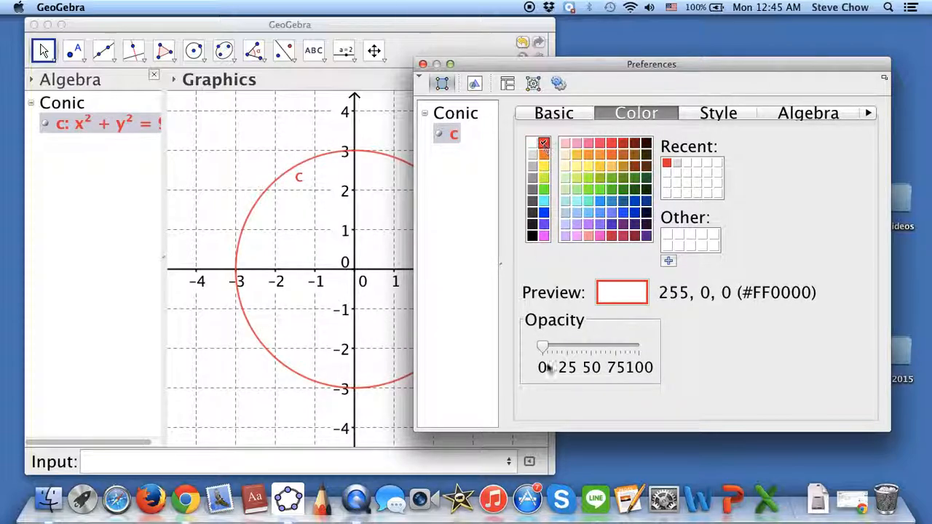
pyautogui.moveTo(543, 346); pyautogui.dragTo(615, 346)
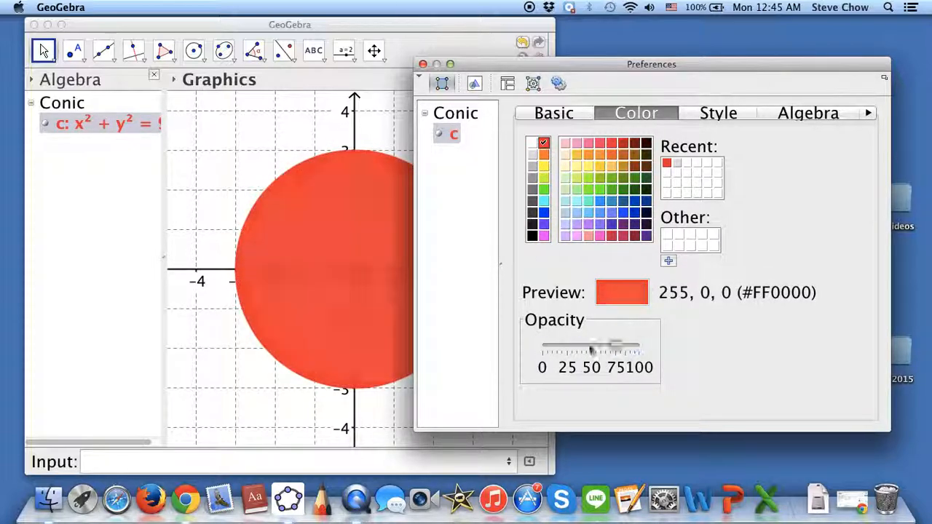
pyautogui.moveTo(616, 345); pyautogui.dragTo(543, 345)
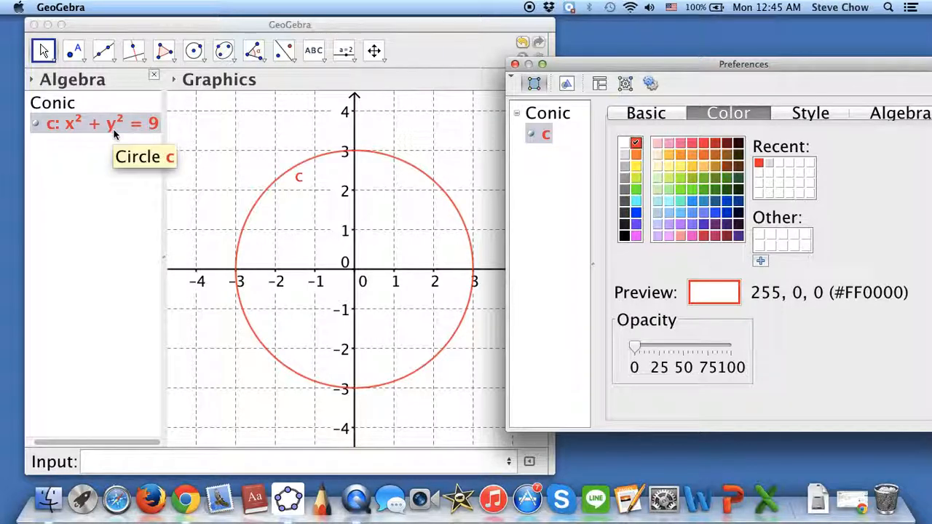
pyautogui.moveTo(131, 125)
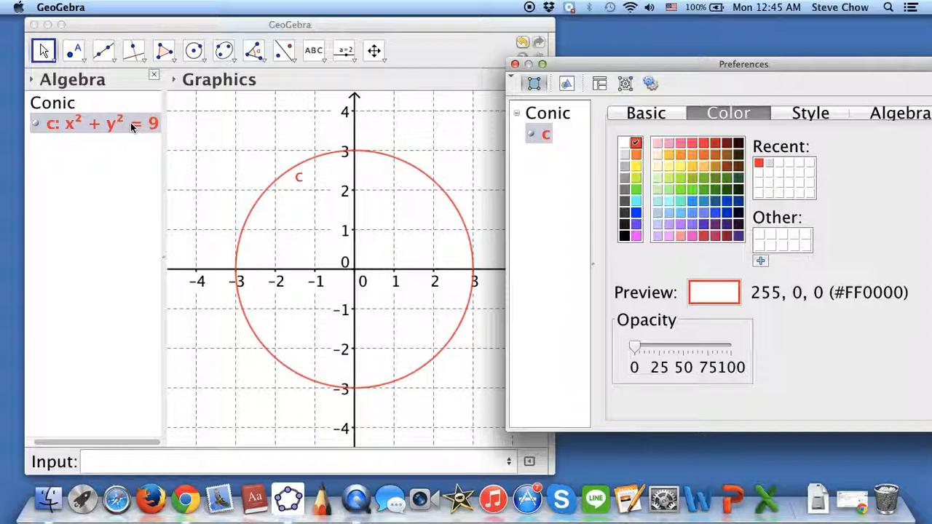
# - Begin editing c's Algebra entry to change = 9 into > 9
pyautogui.doubleClick(102, 123)
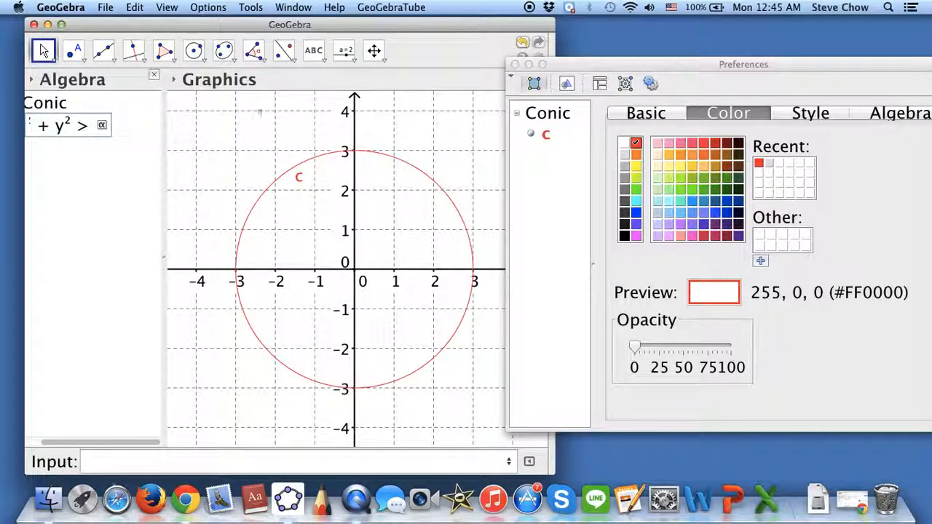
pyautogui.moveTo(384, 423)
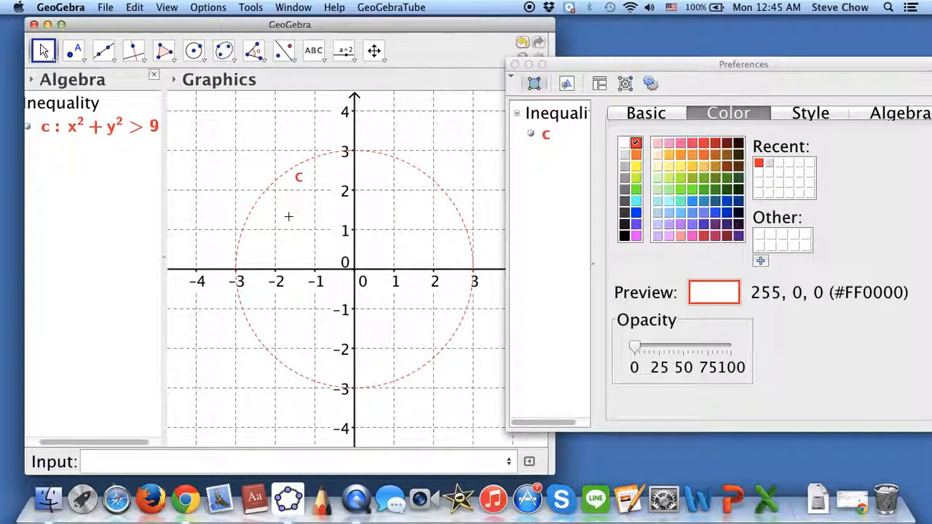
pyautogui.moveTo(289, 189)
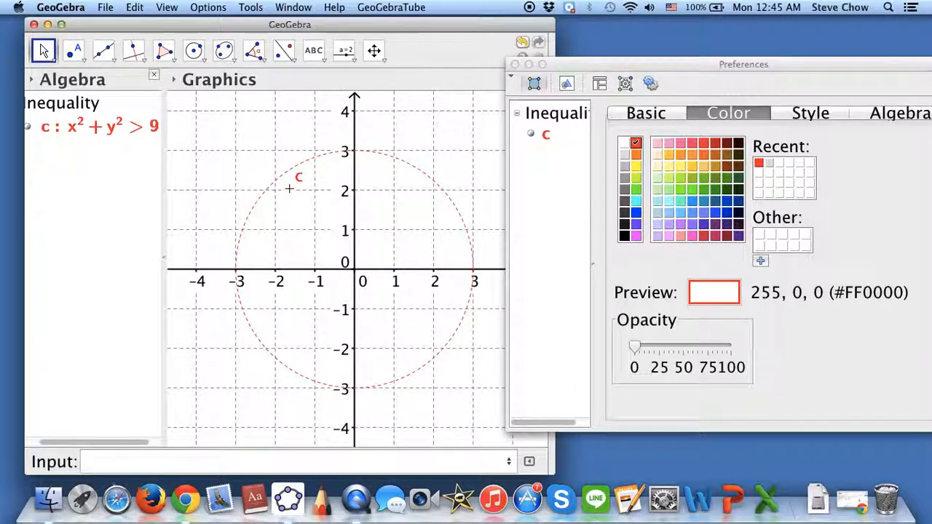
pyautogui.moveTo(271, 193)
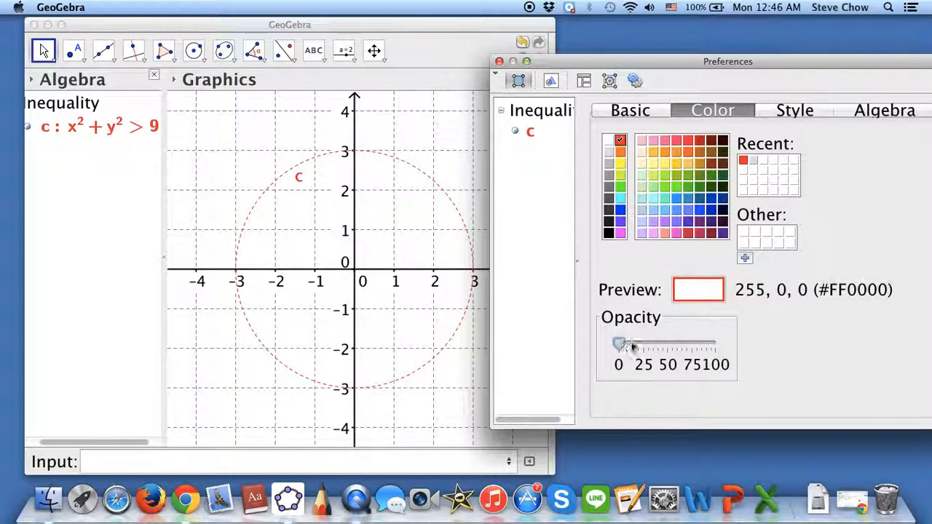
# - Shade c's region translucent red with fill opacity around 25–50
pyautogui.moveTo(621, 343); pyautogui.dragTo(654, 343)
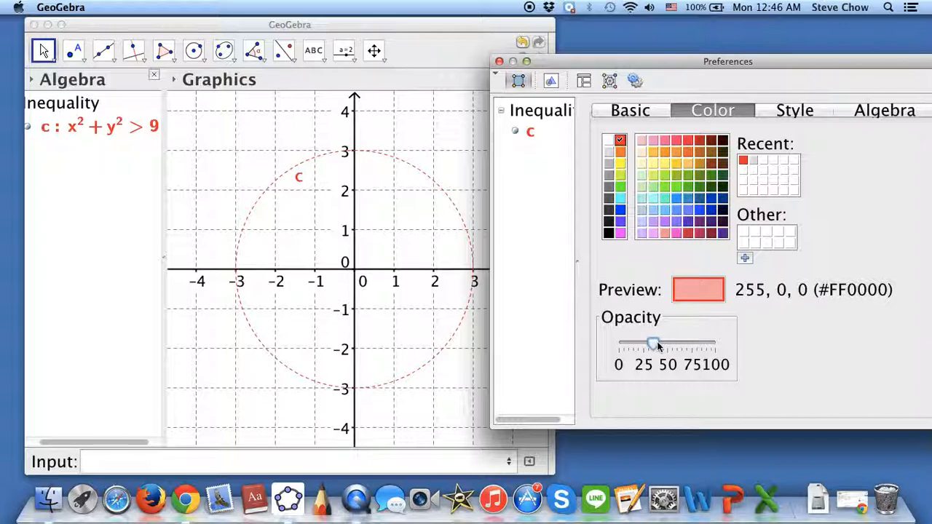
pyautogui.moveTo(652, 343); pyautogui.dragTo(667, 343)
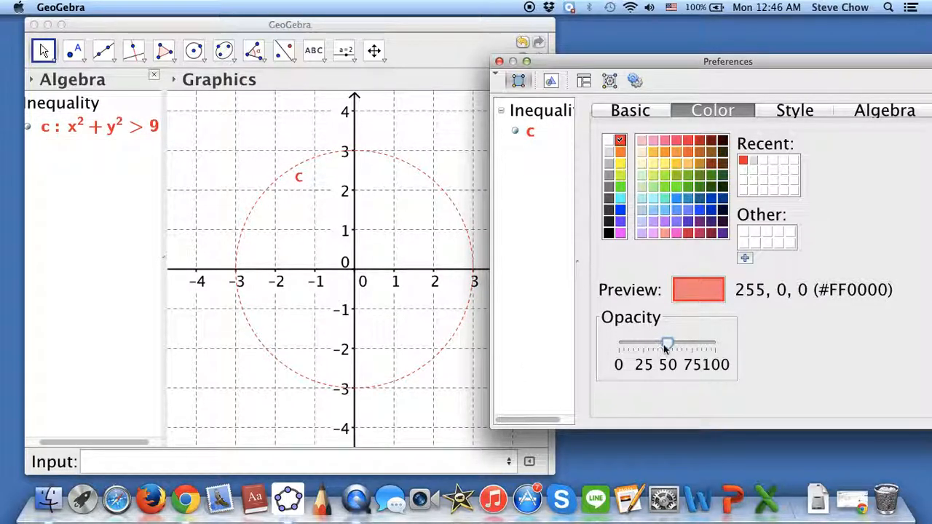
pyautogui.moveTo(668, 343); pyautogui.dragTo(619, 343)
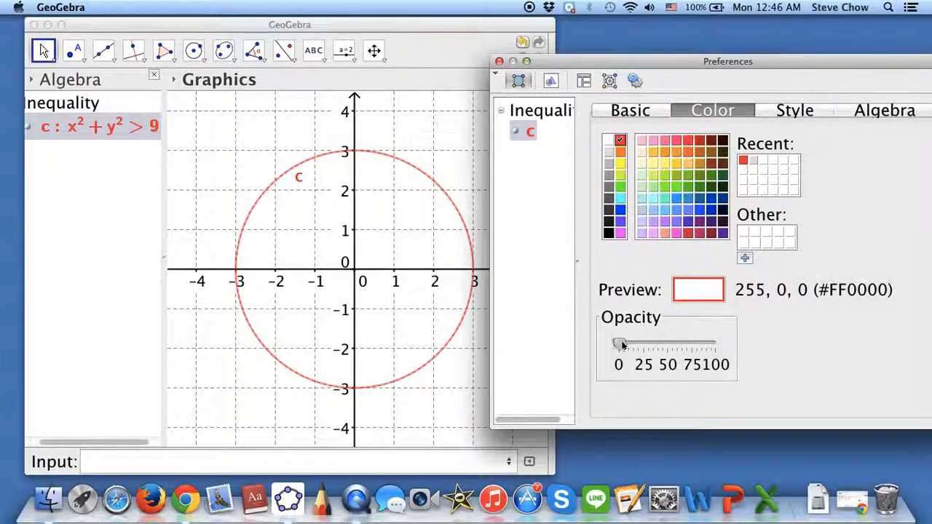
pyautogui.moveTo(620, 343); pyautogui.dragTo(642, 343)
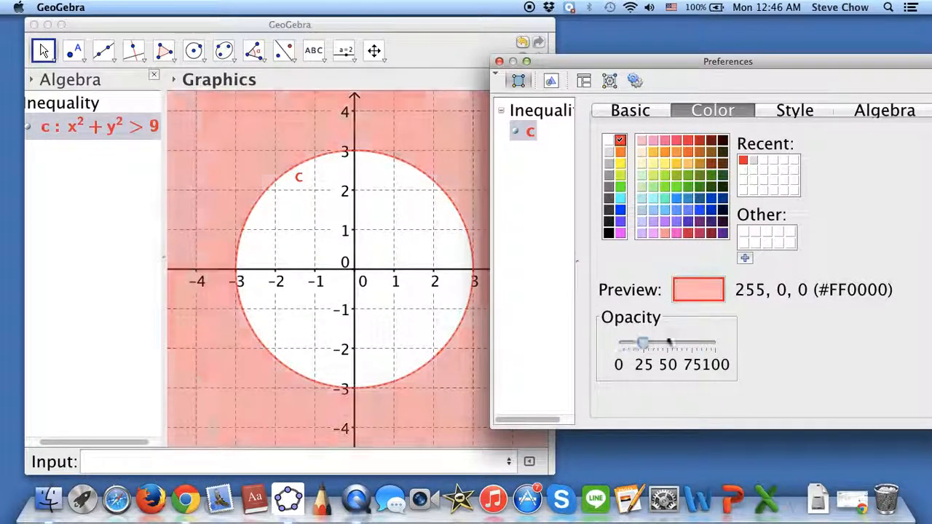
pyautogui.moveTo(670, 342); pyautogui.dragTo(649, 343)
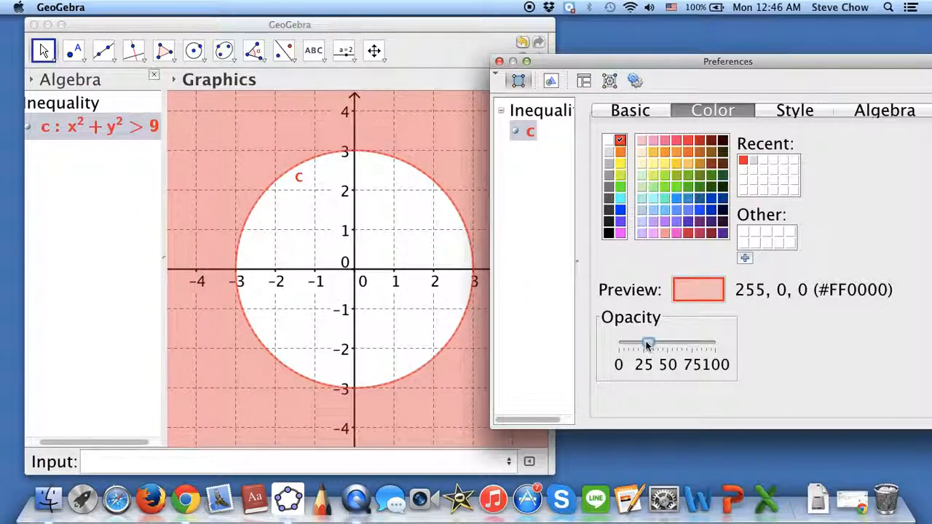
pyautogui.moveTo(648, 343); pyautogui.dragTo(663, 343)
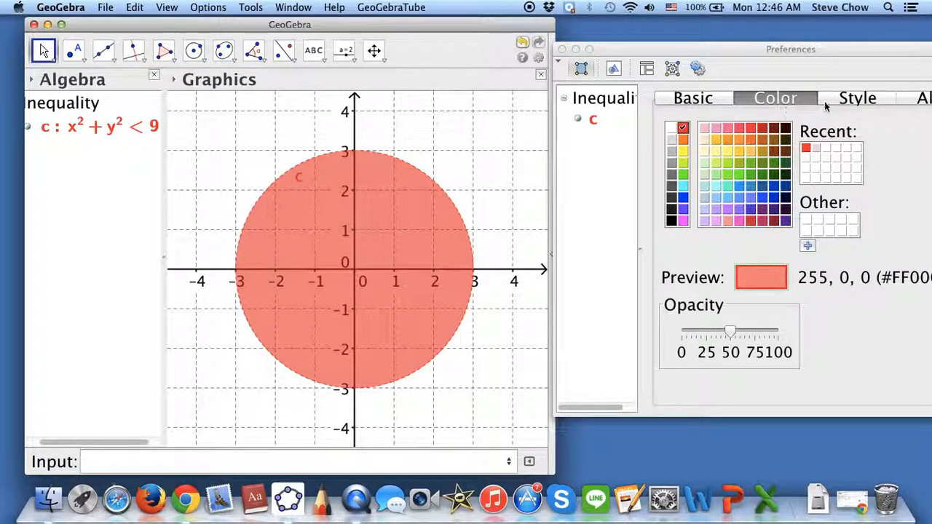
# - Bring up the line and fill Style settings for c
pyautogui.click(857, 98)
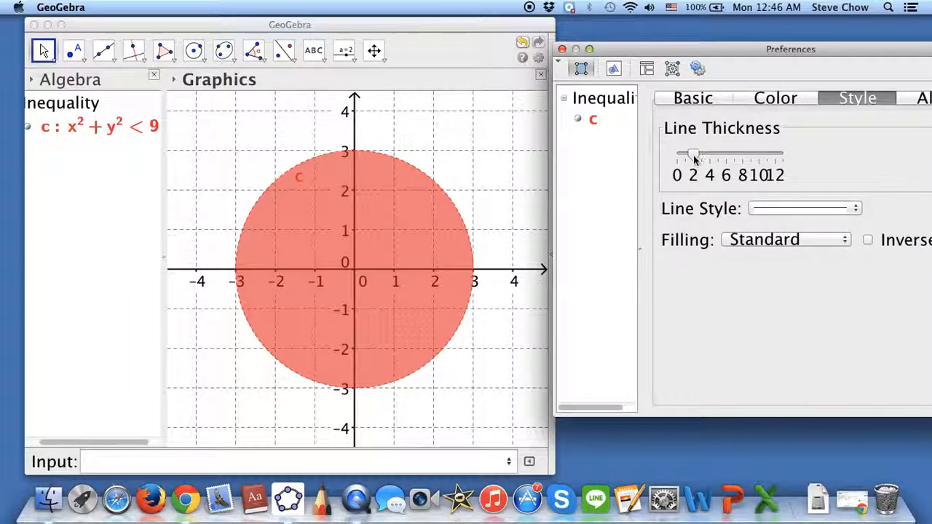
# - Thicken c's boundary to about 6 and make the inequality x²+y²≤9
pyautogui.moveTo(694, 154); pyautogui.dragTo(735, 154)
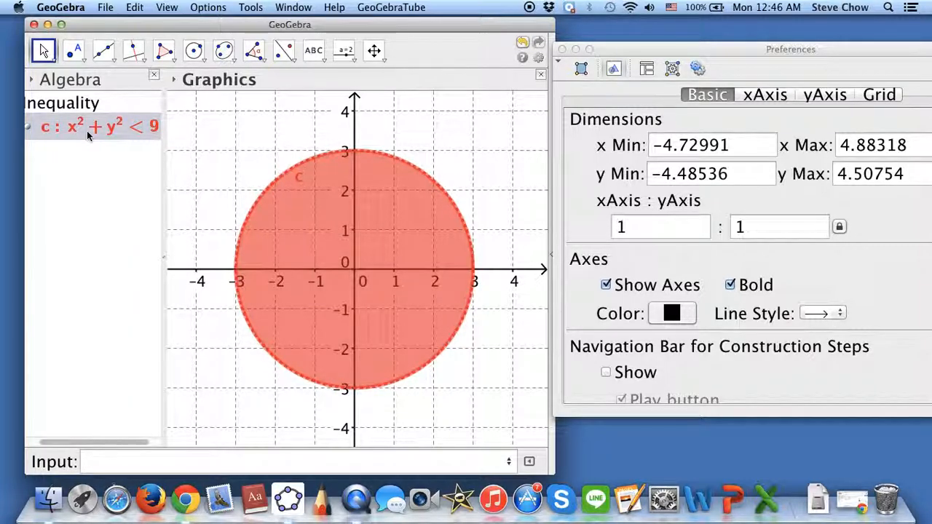
pyautogui.moveTo(131, 131)
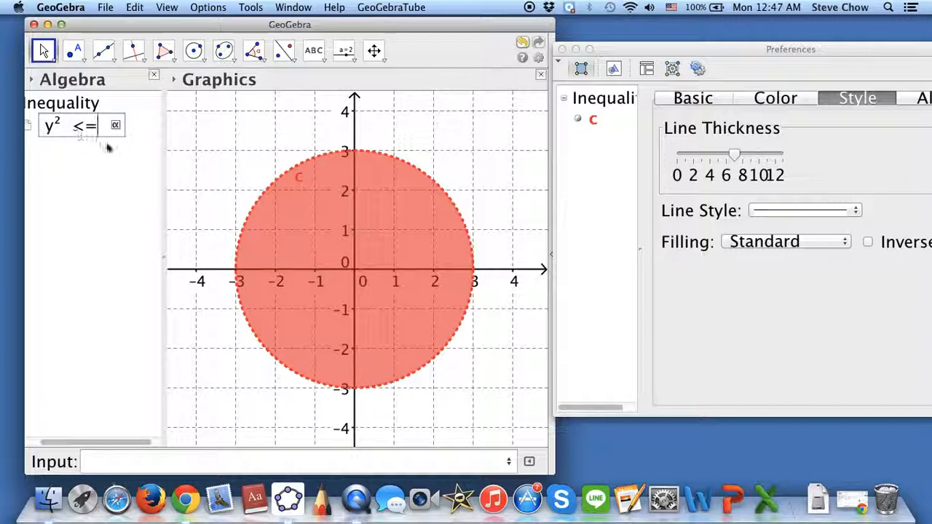
pyautogui.write('9')
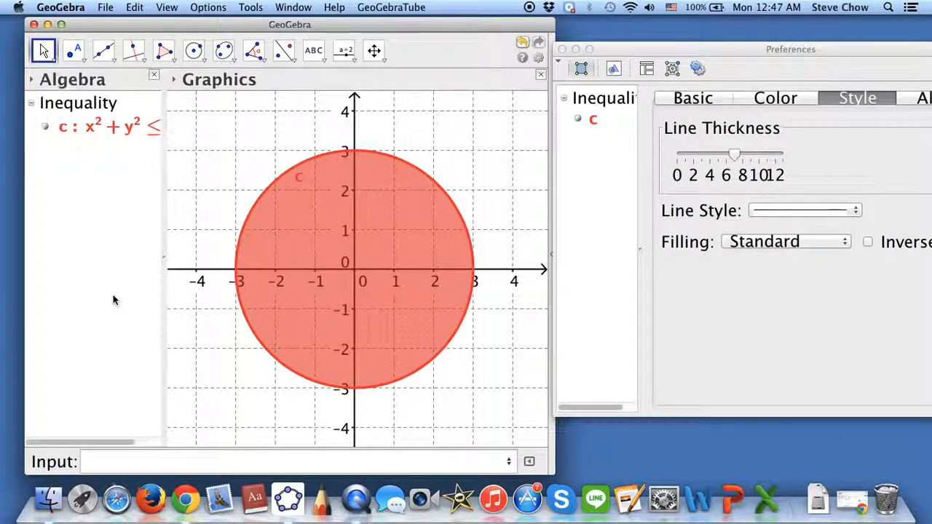
# - Add the hyperbola x²−4xy+y²=1 as conic d
pyautogui.click(291, 461)
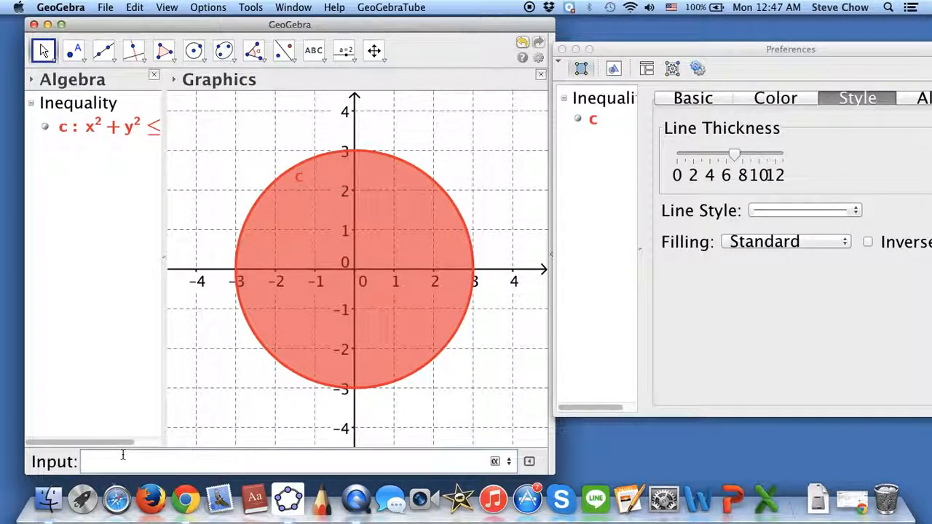
pyautogui.write('x^')
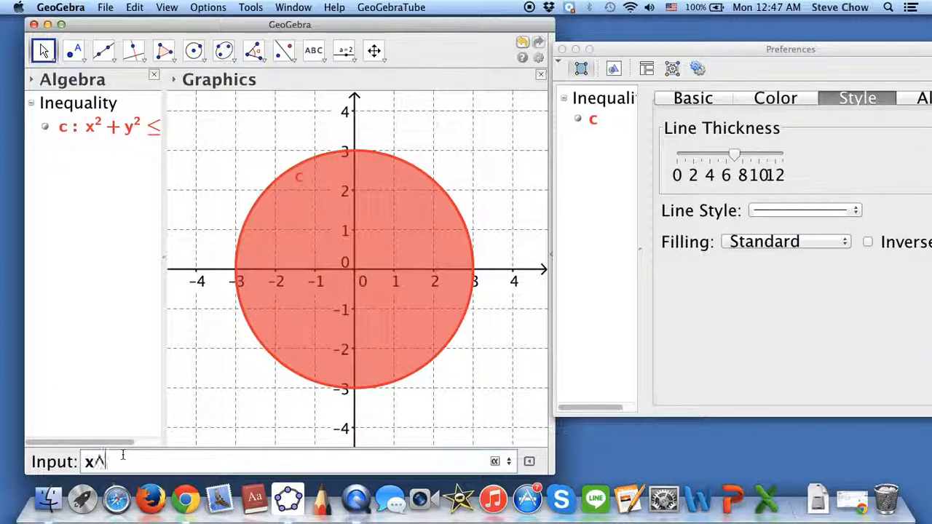
pyautogui.write('2-4x')
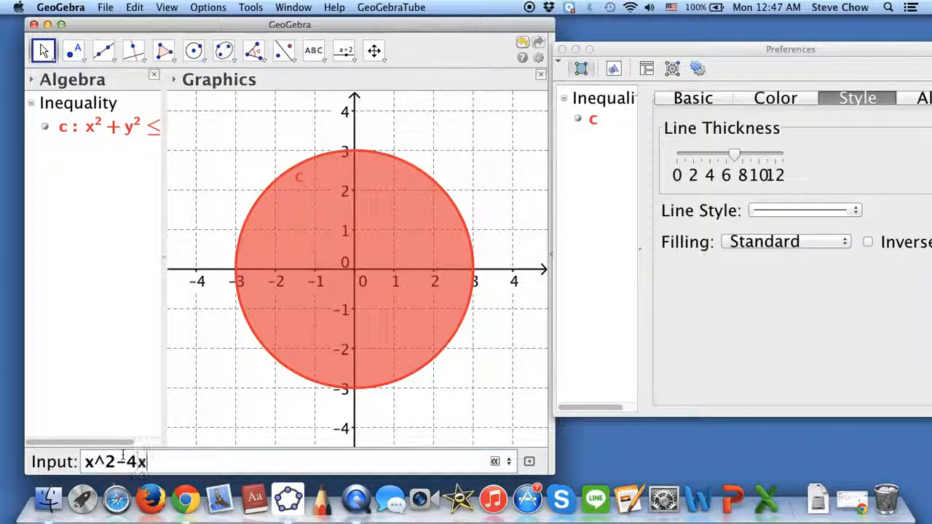
pyautogui.write('y+y^2')
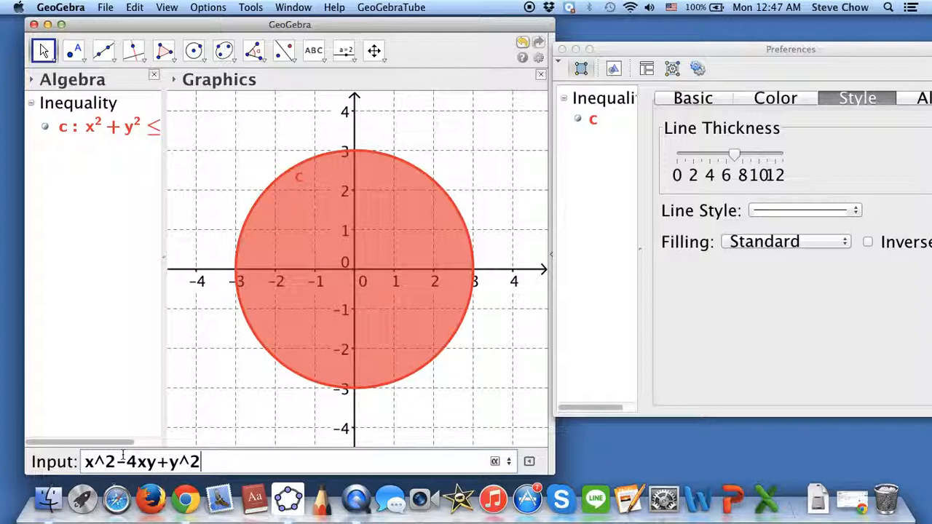
pyautogui.write('=1')
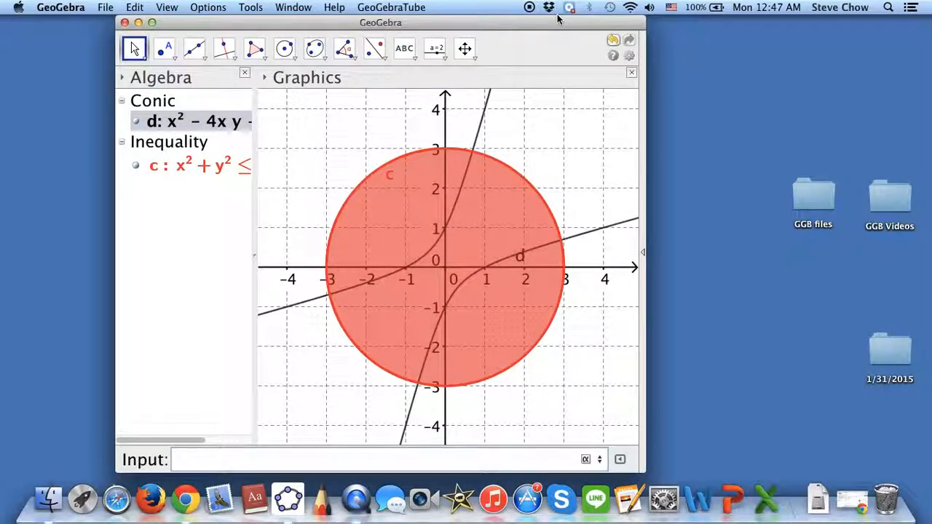
pyautogui.moveTo(576, 88)
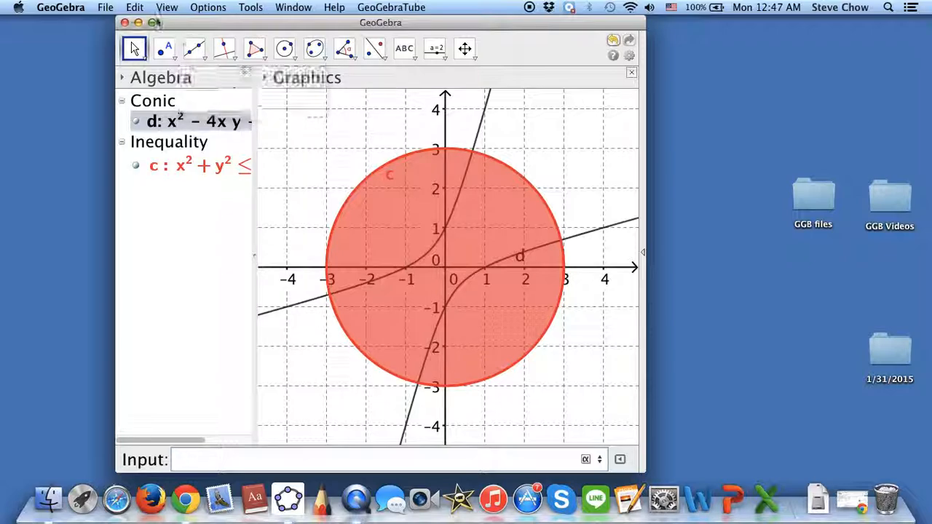
# - Save the graph under the name 'conic' in the GGB files folder
pyautogui.click(105, 7)
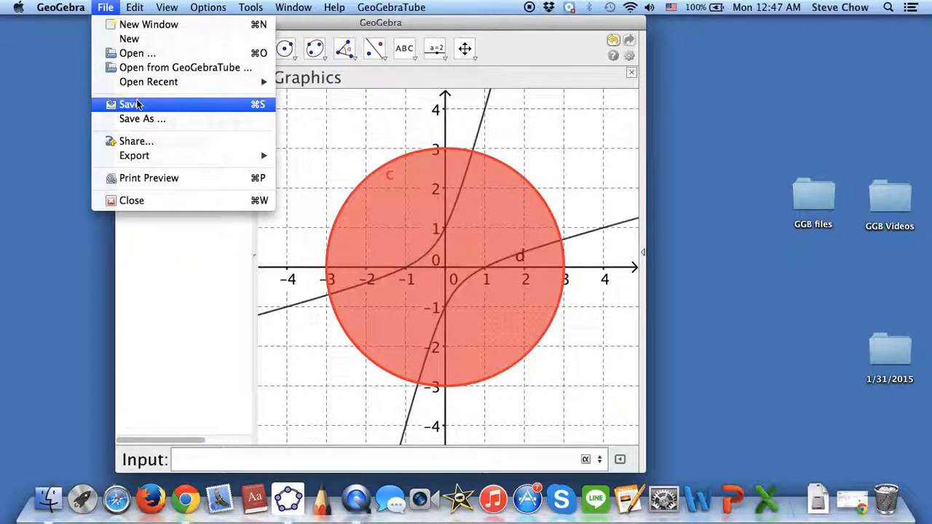
pyautogui.click(128, 104)
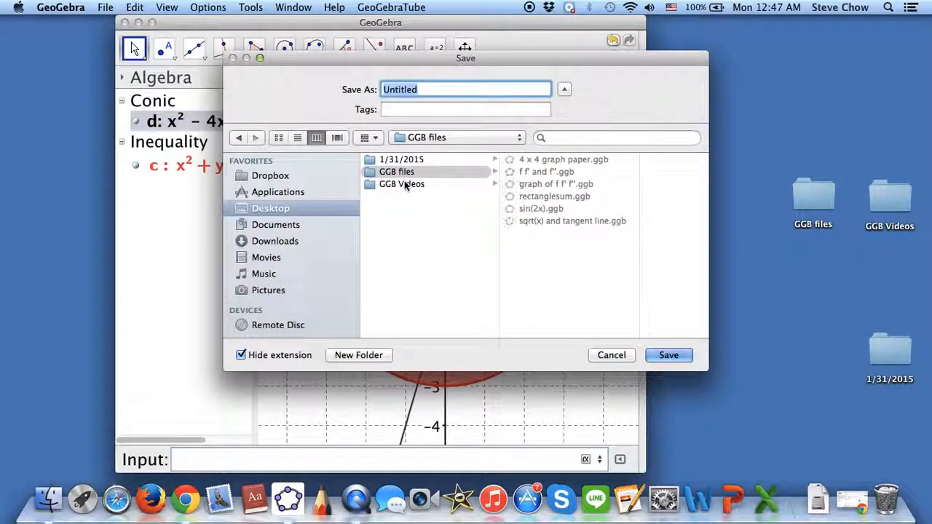
pyautogui.write('conic')
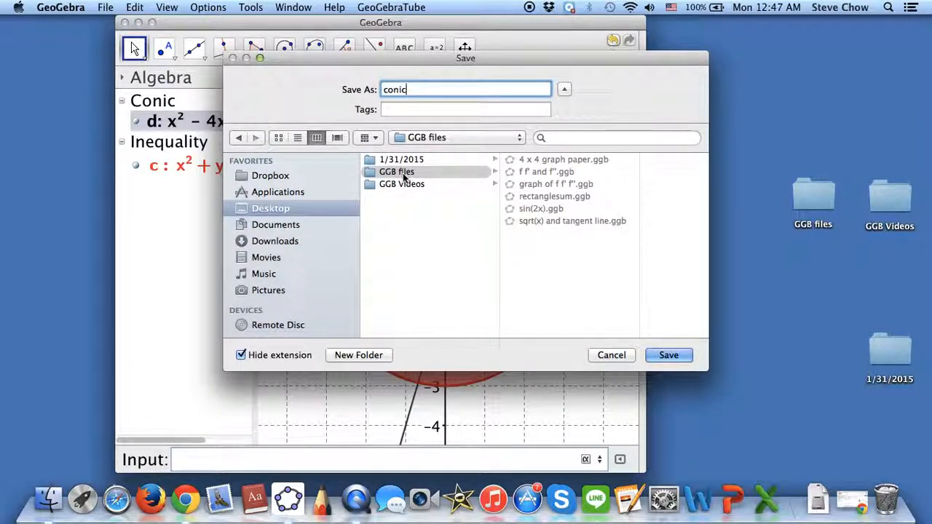
pyautogui.moveTo(544, 172)
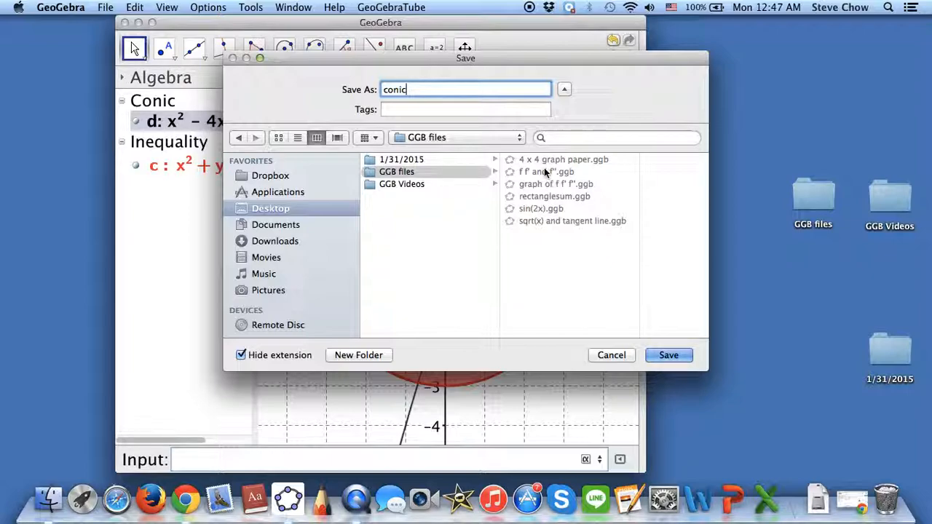